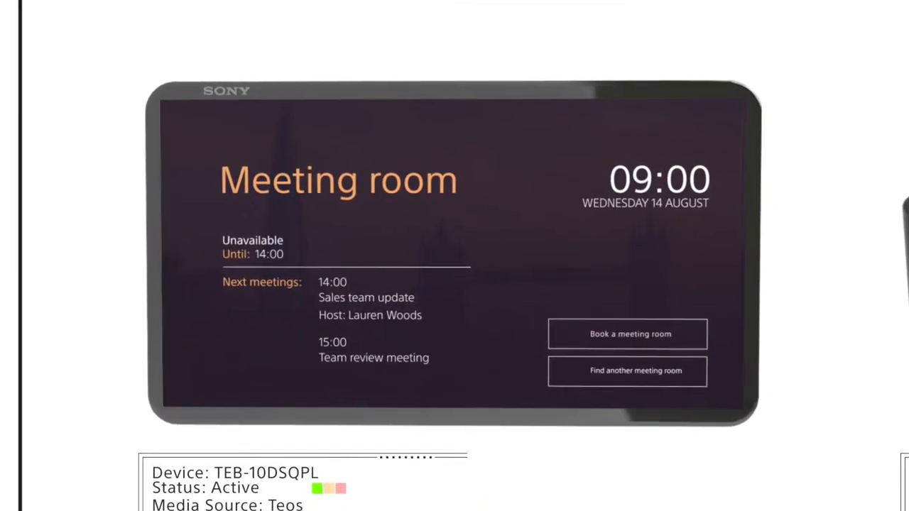
Step: Tap 'Book a meeting room' to show Thursday 15 August's hourly slots
click(627, 334)
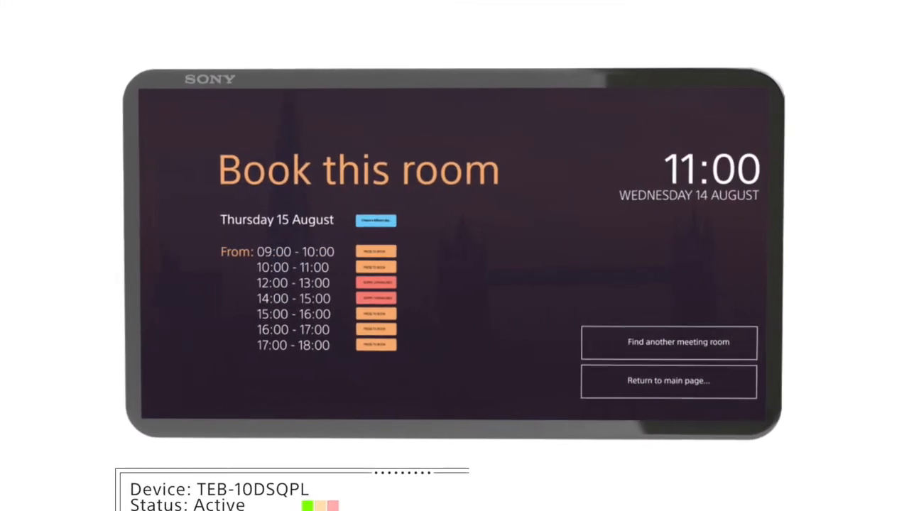